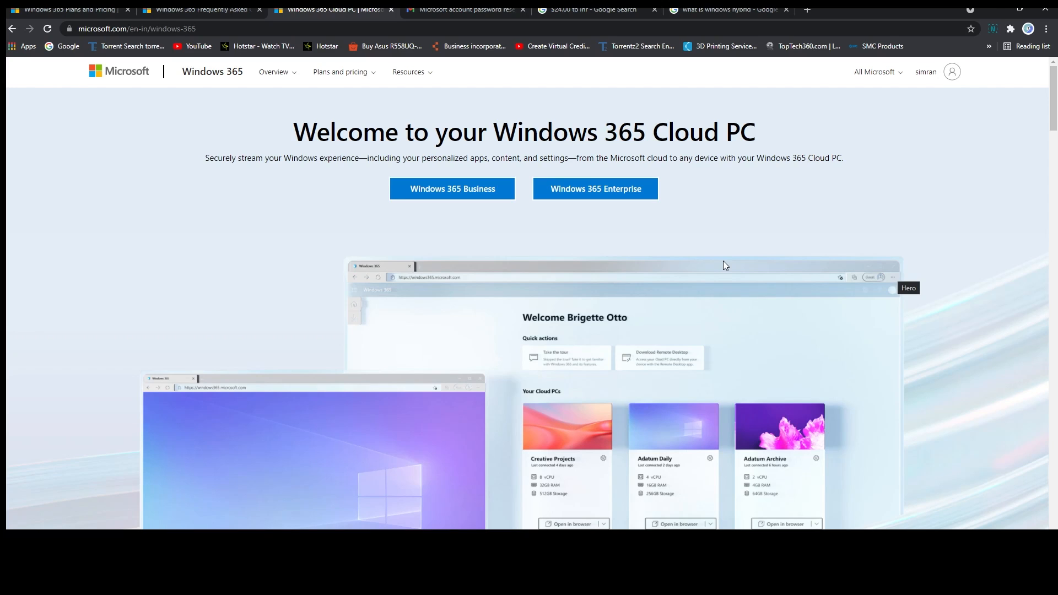
mouse_move(360, 115)
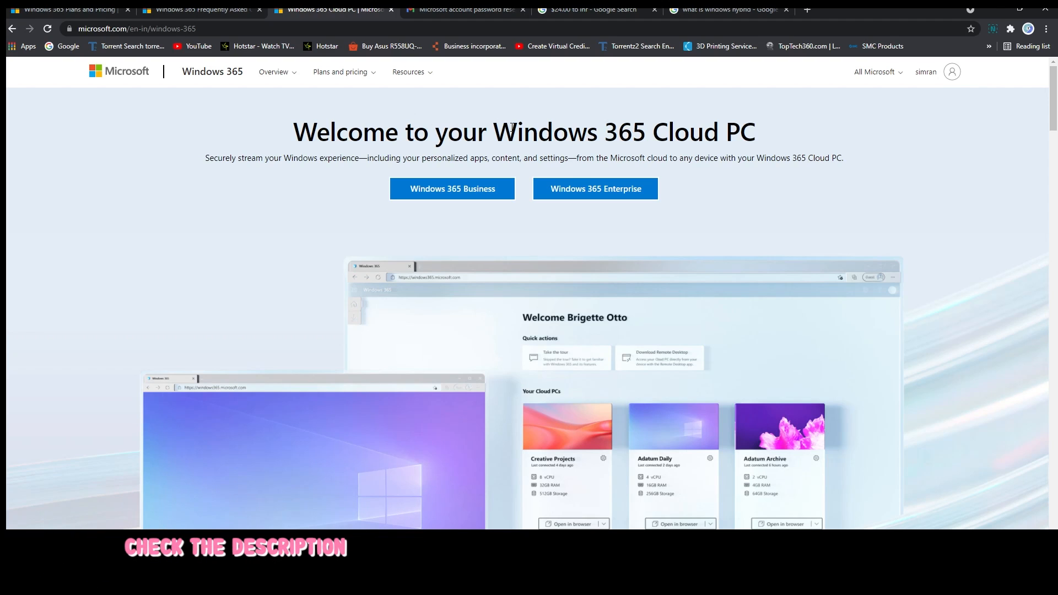
mouse_move(549, 152)
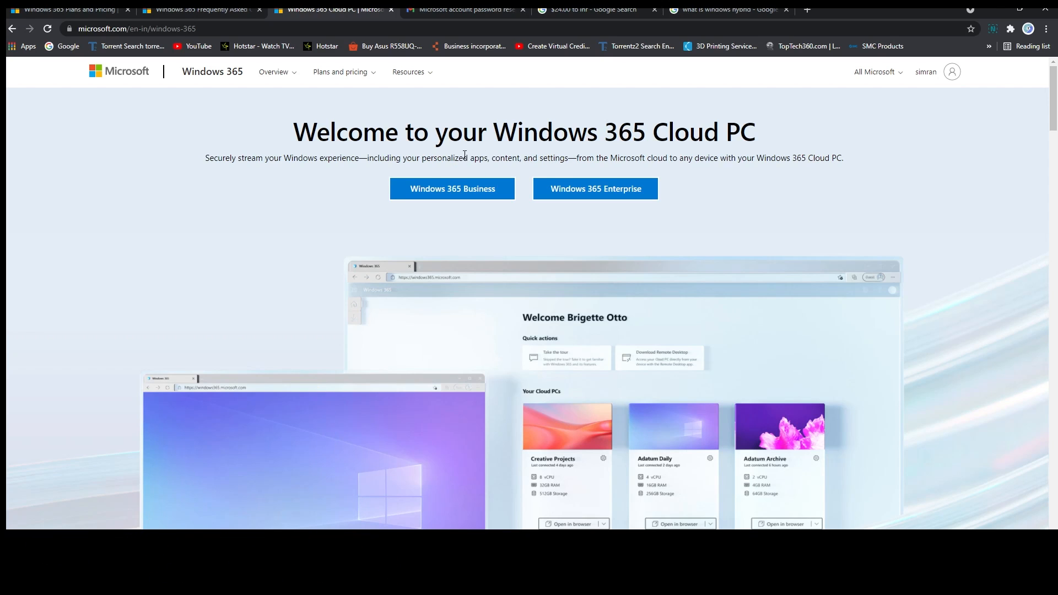
Step: Open Windows 365 Business and scroll to 'Get started with Windows 365 today'
click(451, 188)
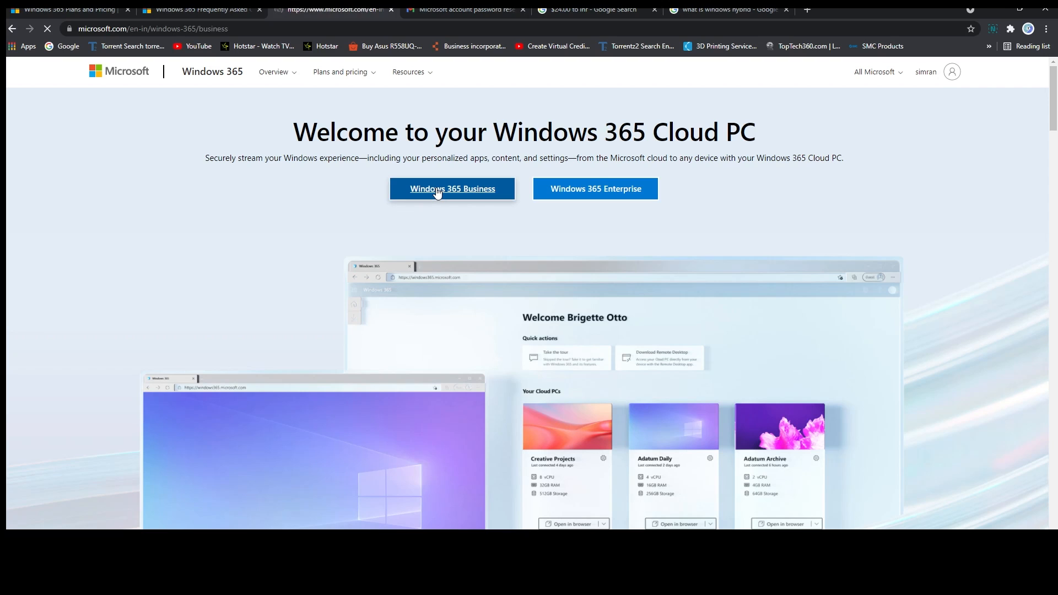
click(452, 188)
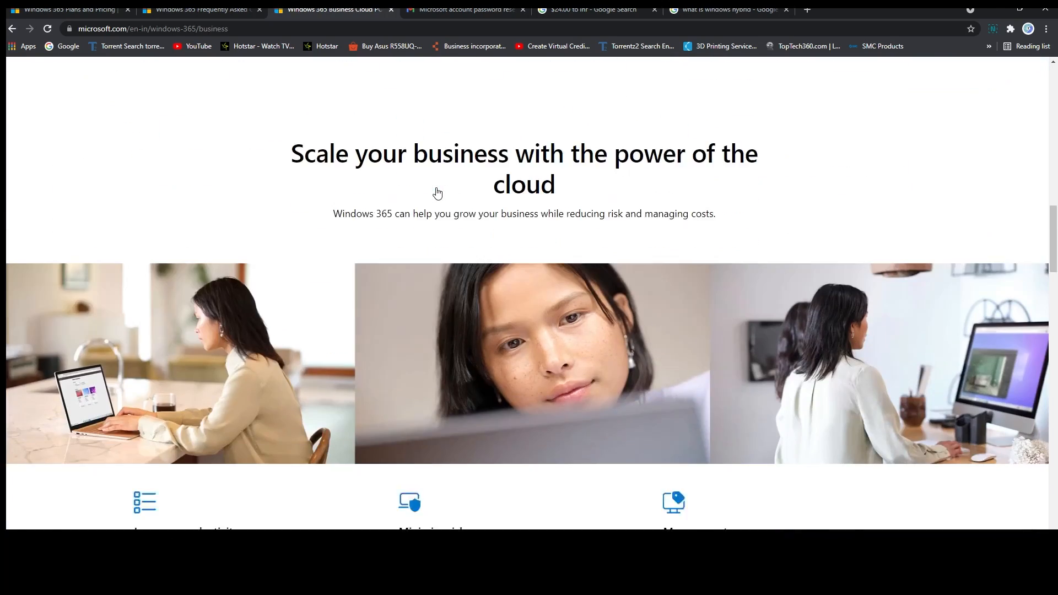
scroll(down, 3)
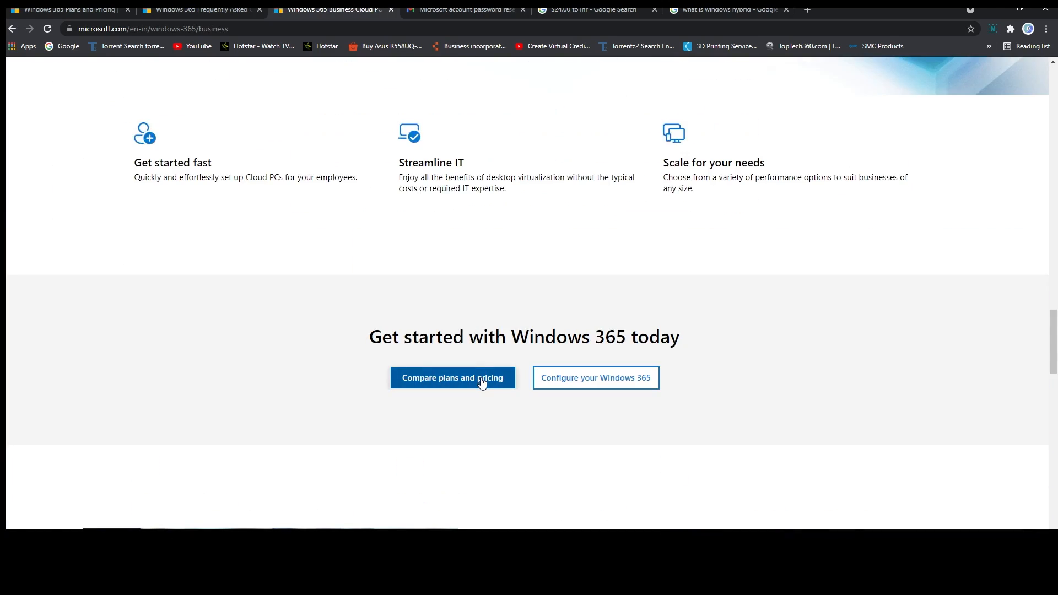
Step: Open 'Compare plans and pricing' and review the Basic, Standard and Premium plan prices
click(452, 377)
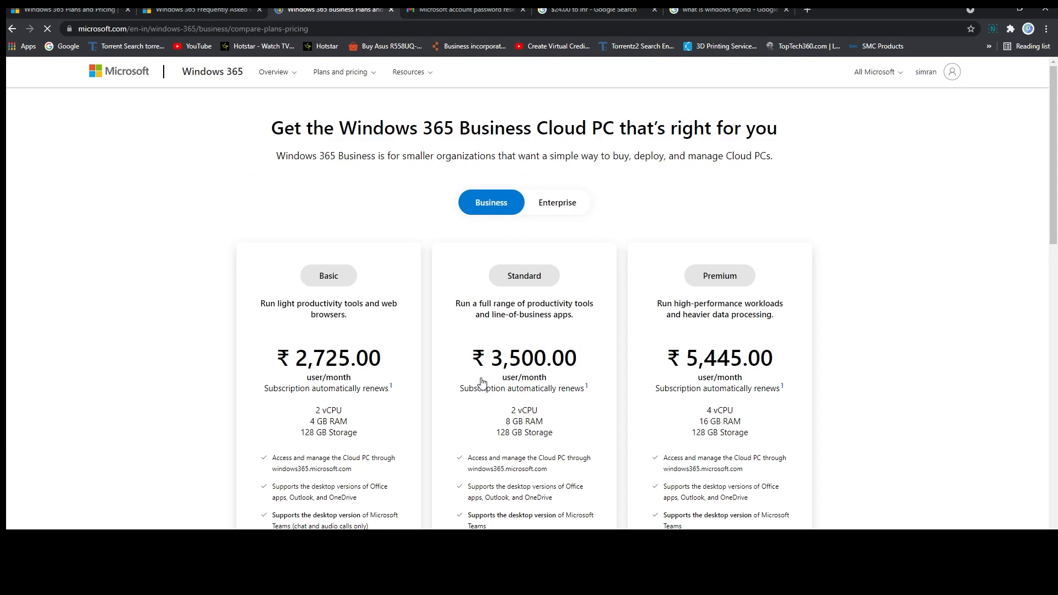
scroll(down, 3)
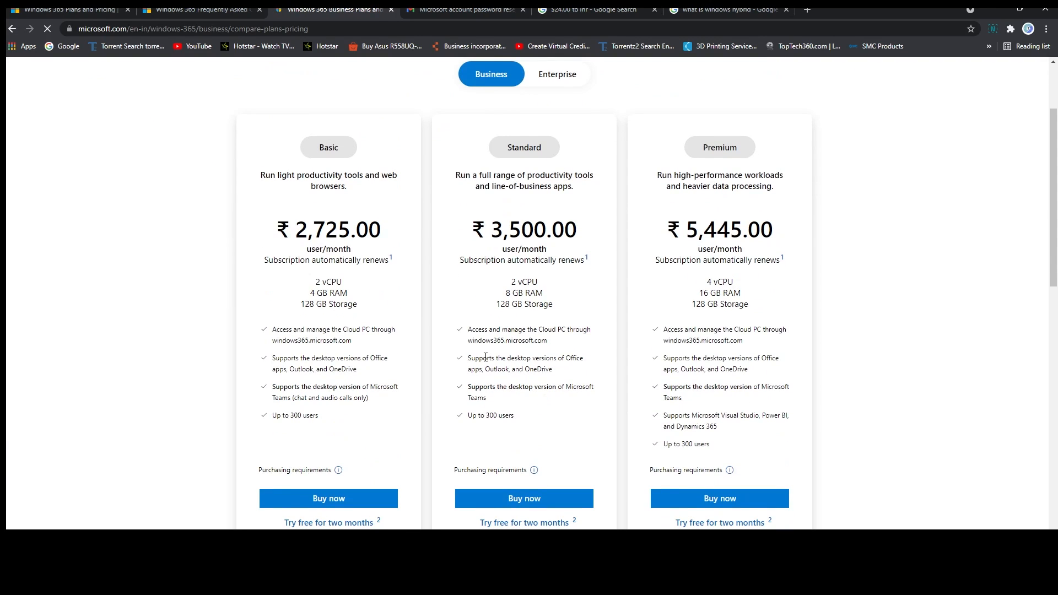
scroll(down, 3)
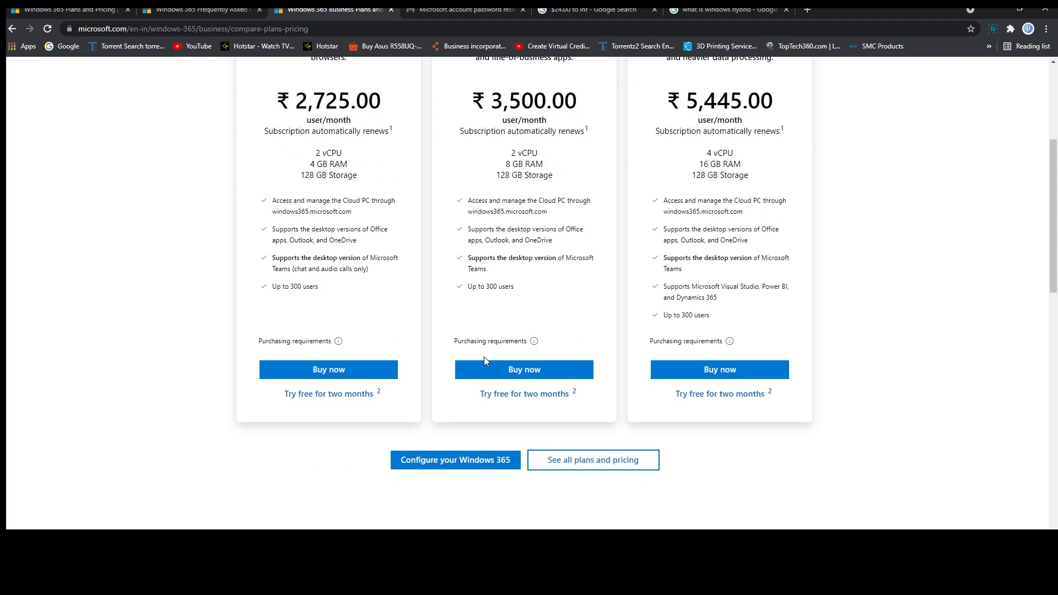
scroll(up, 3)
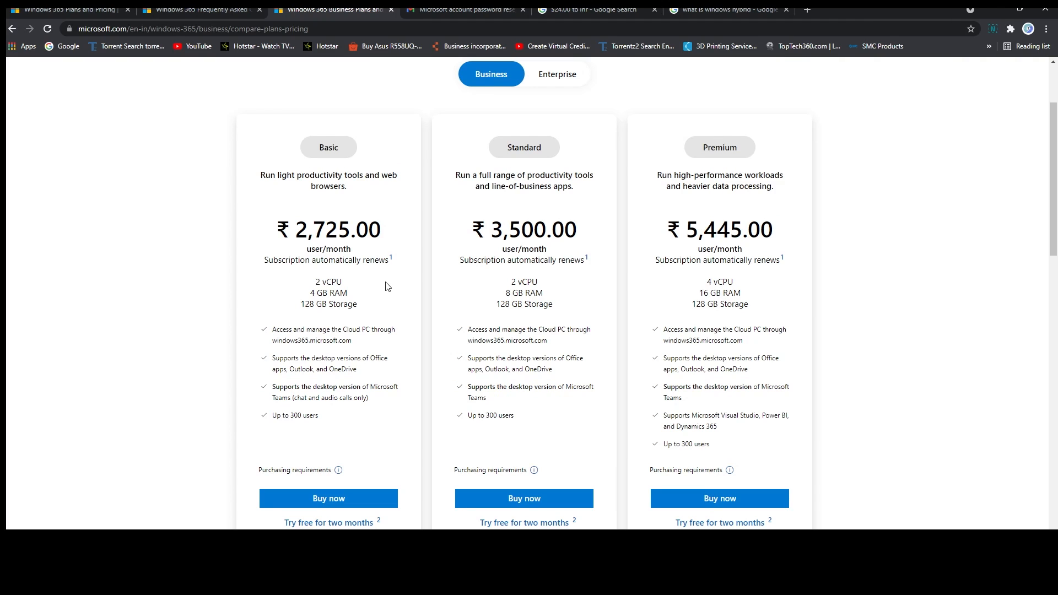
mouse_move(537, 324)
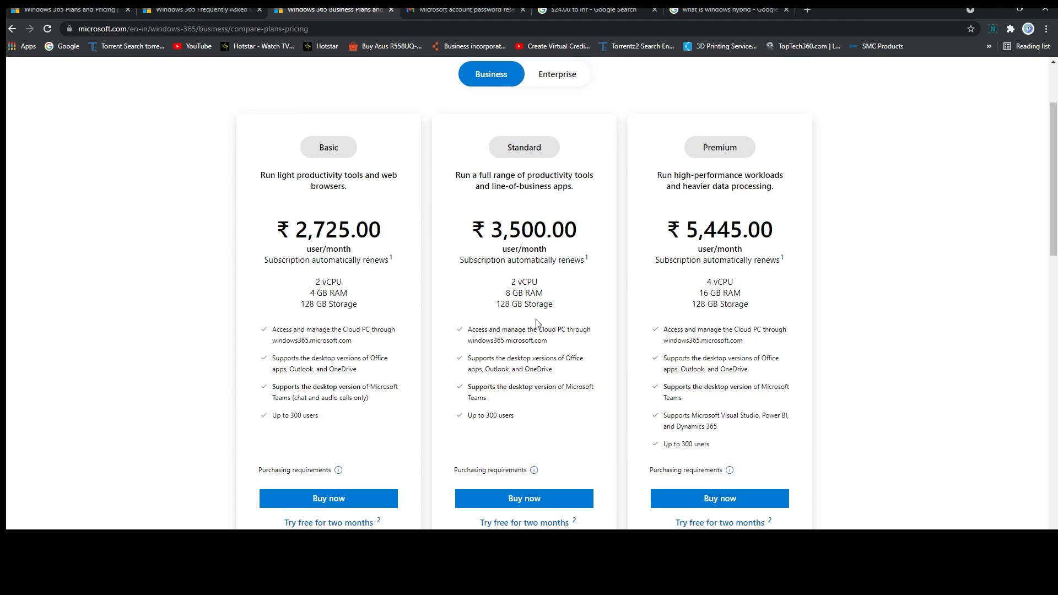
scroll(down, 3)
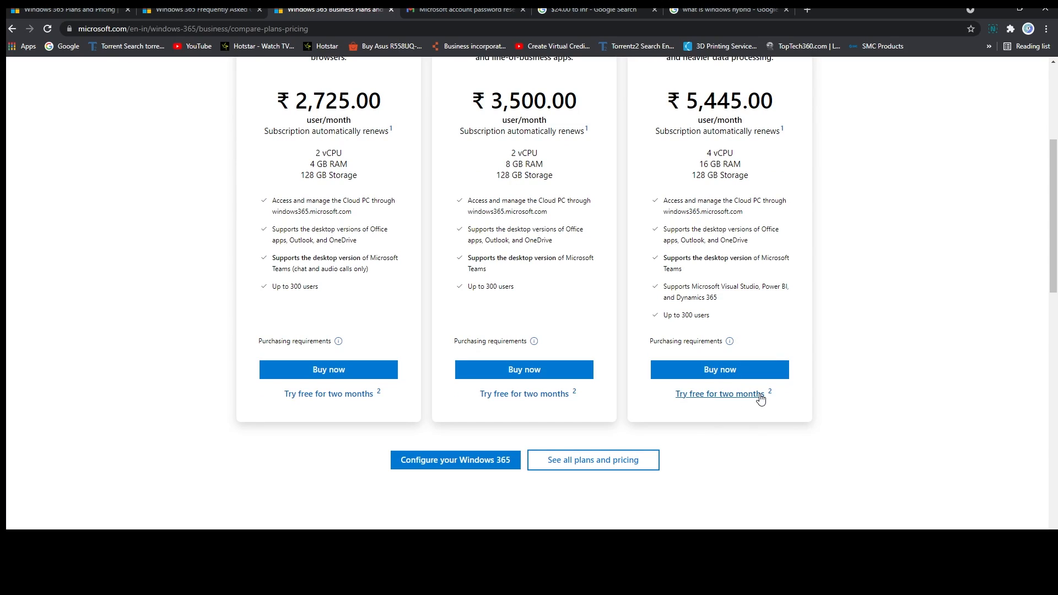
mouse_move(860, 403)
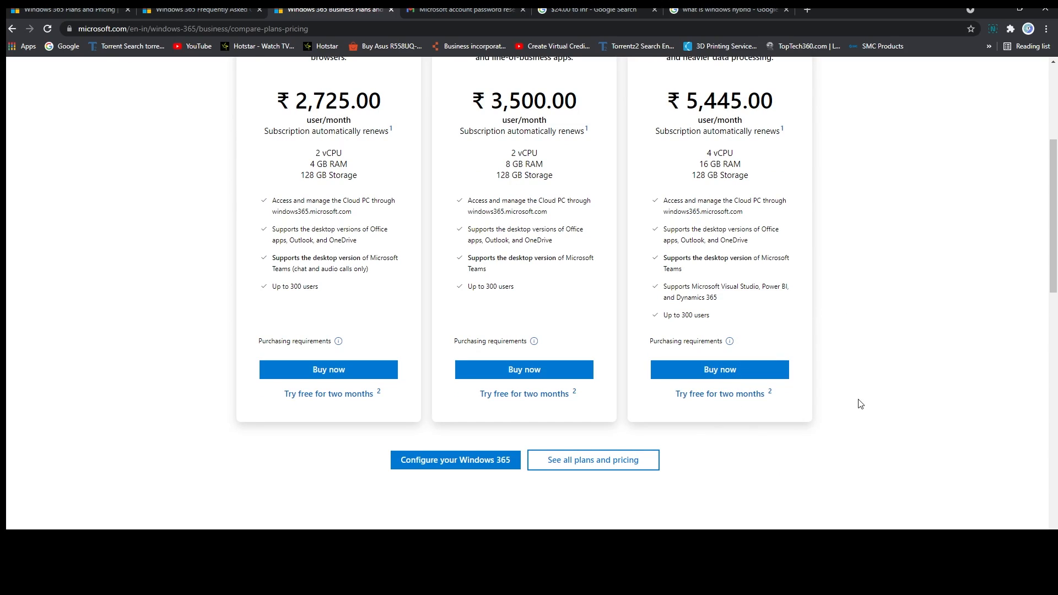
mouse_move(898, 364)
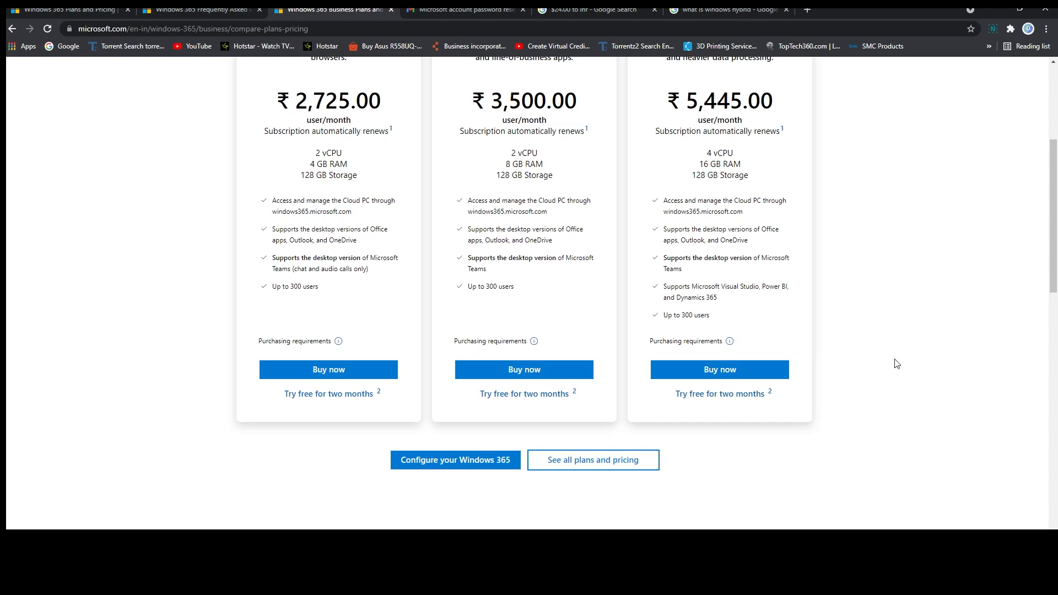
scroll(up, 3)
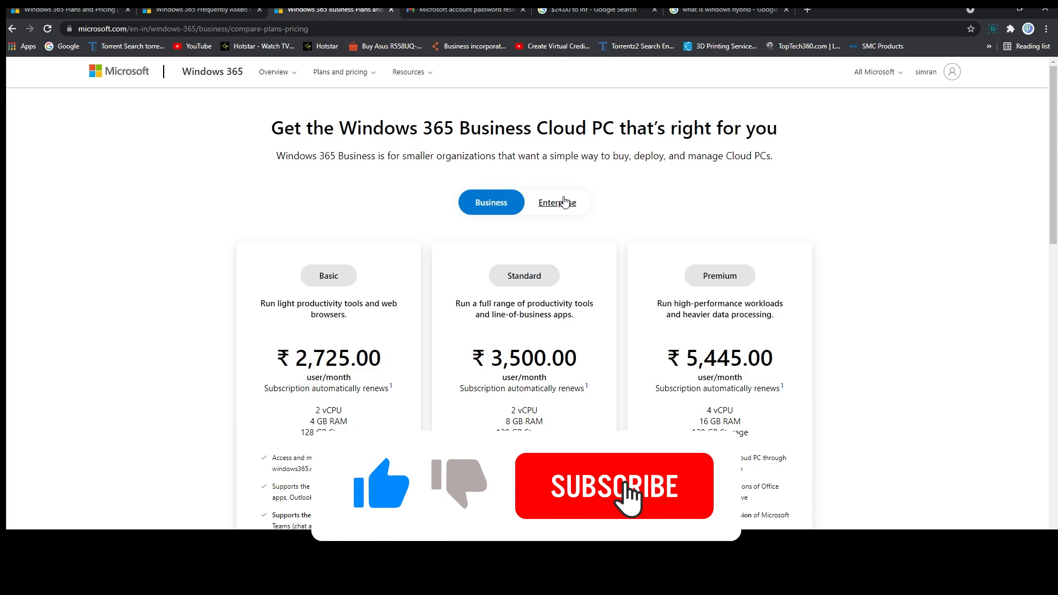
click(556, 202)
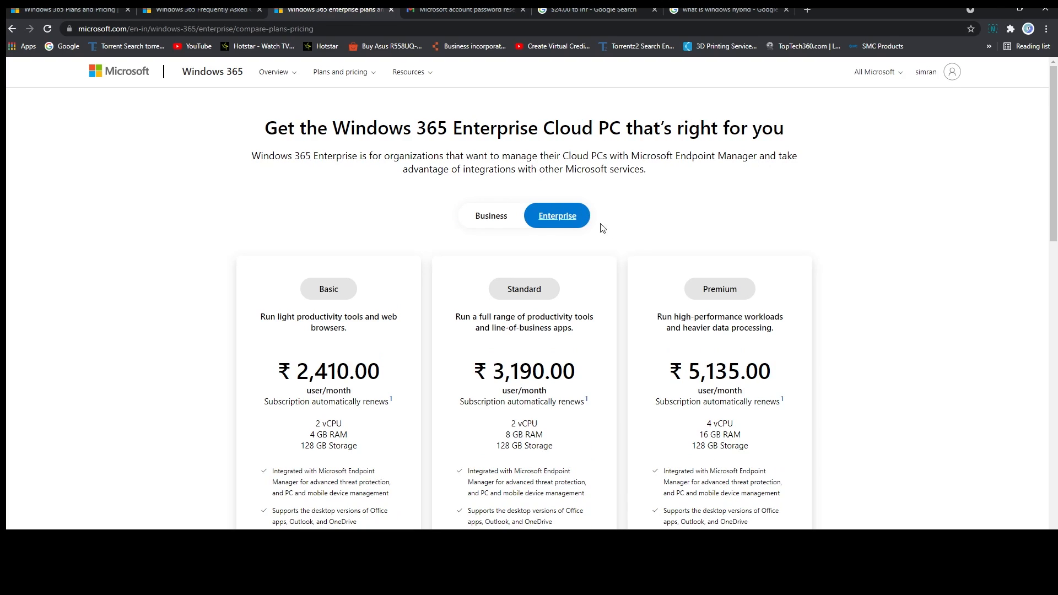
scroll(down, 3)
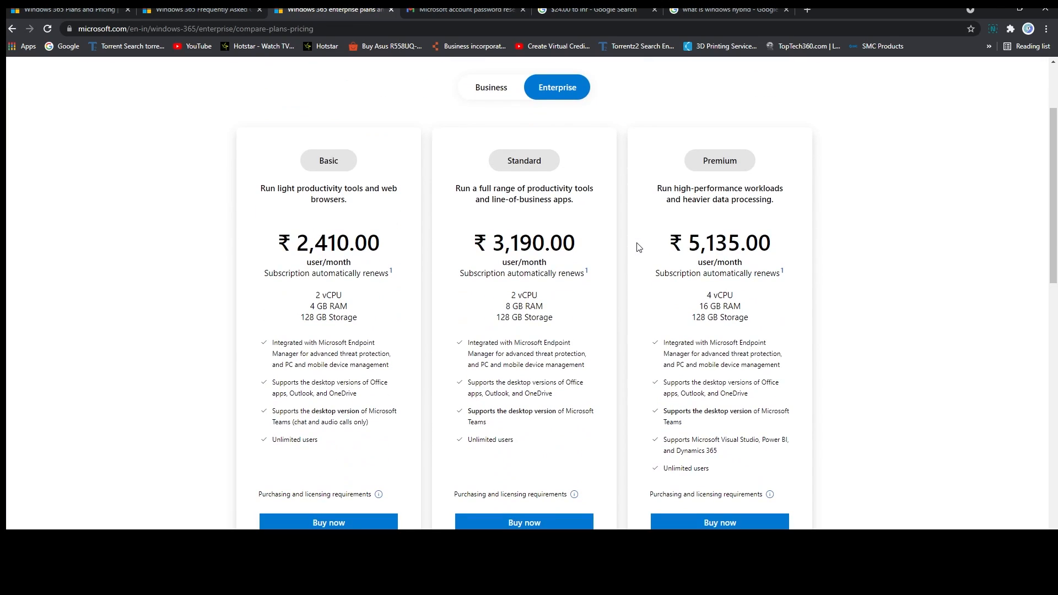
mouse_move(598, 206)
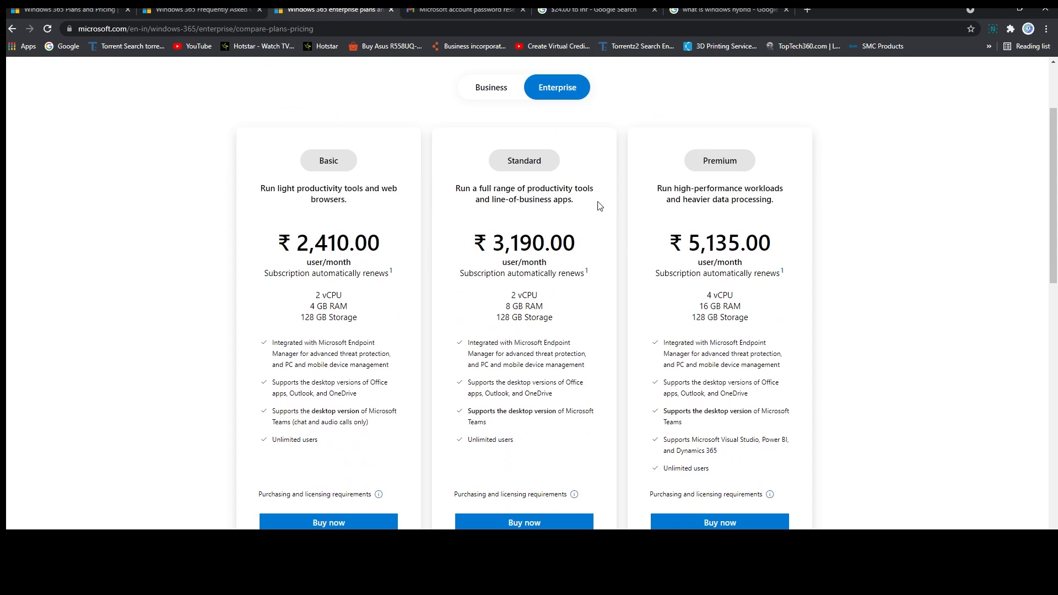
mouse_move(631, 273)
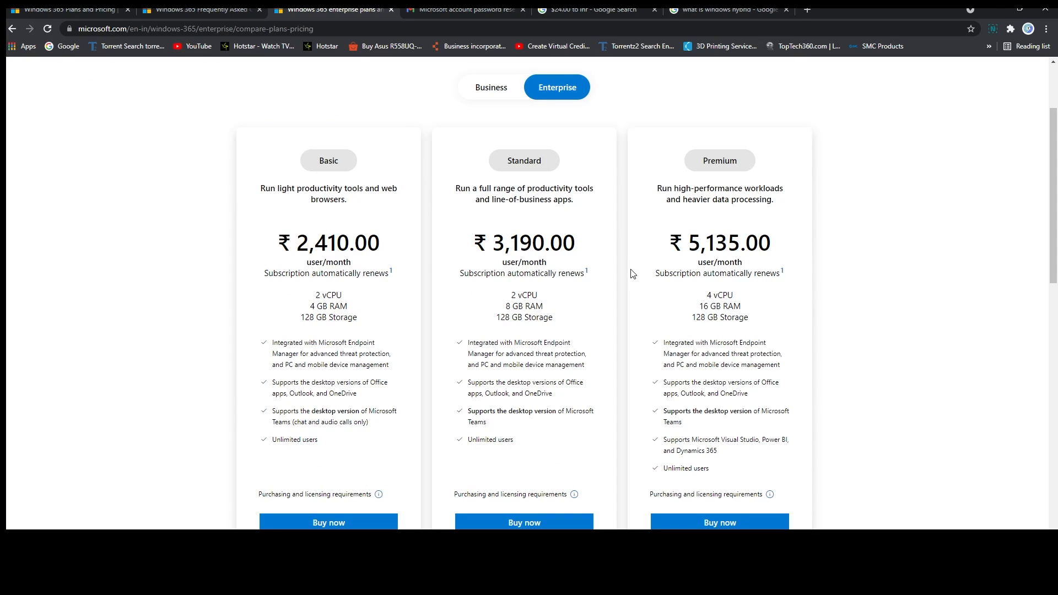
click(490, 87)
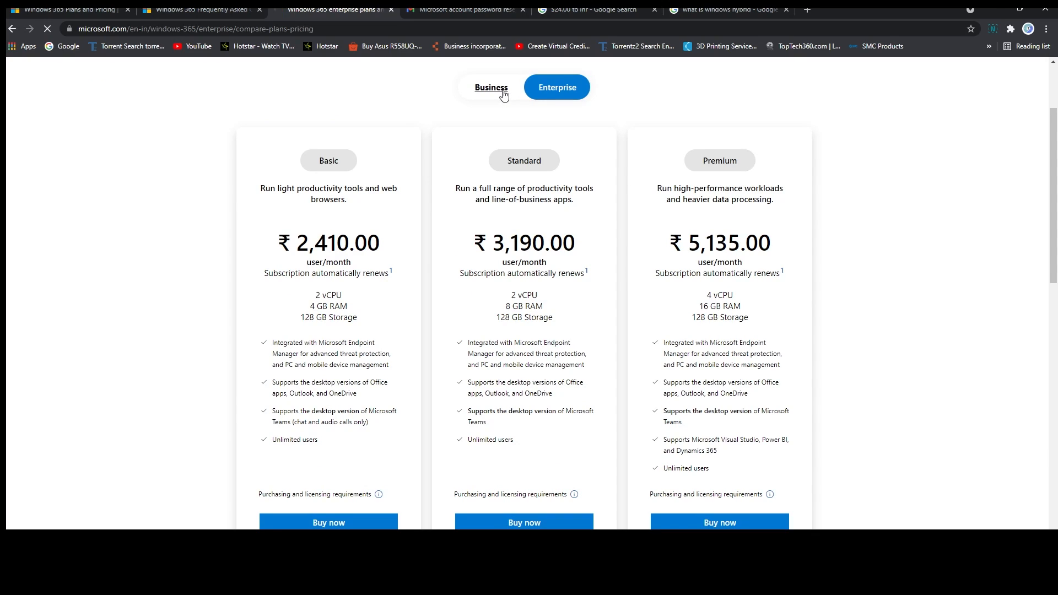
click(490, 87)
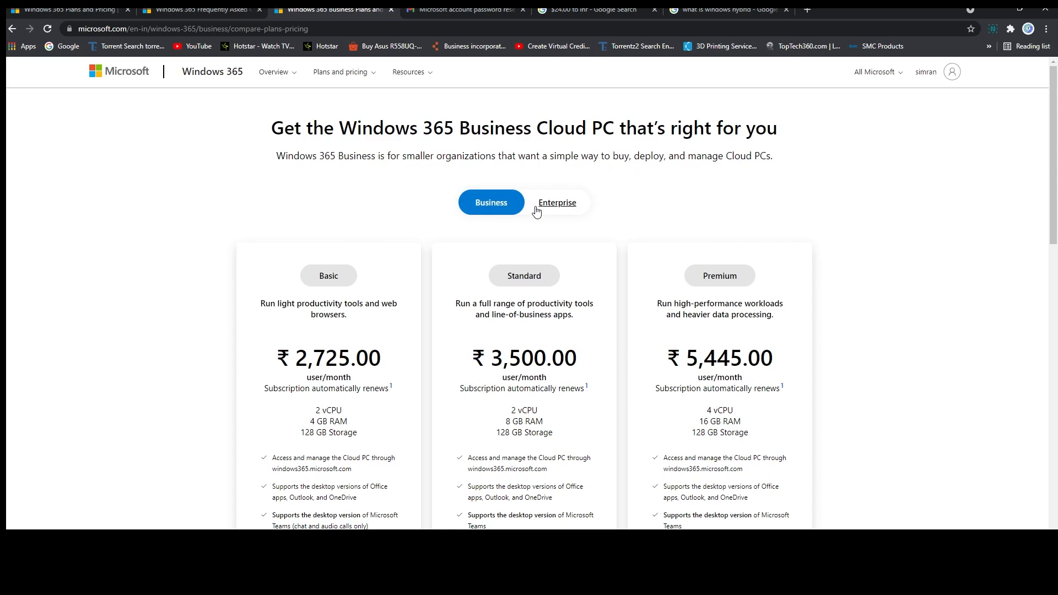
Step: Start the Premium free trial, continuing with Windows Hybrid Benefit
scroll(down, 3)
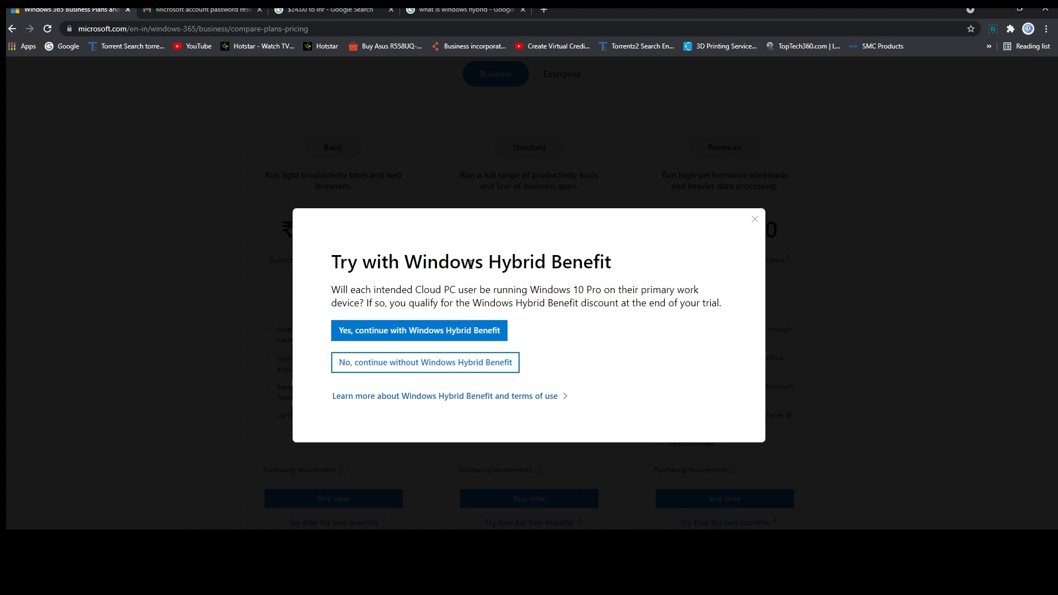
click(418, 330)
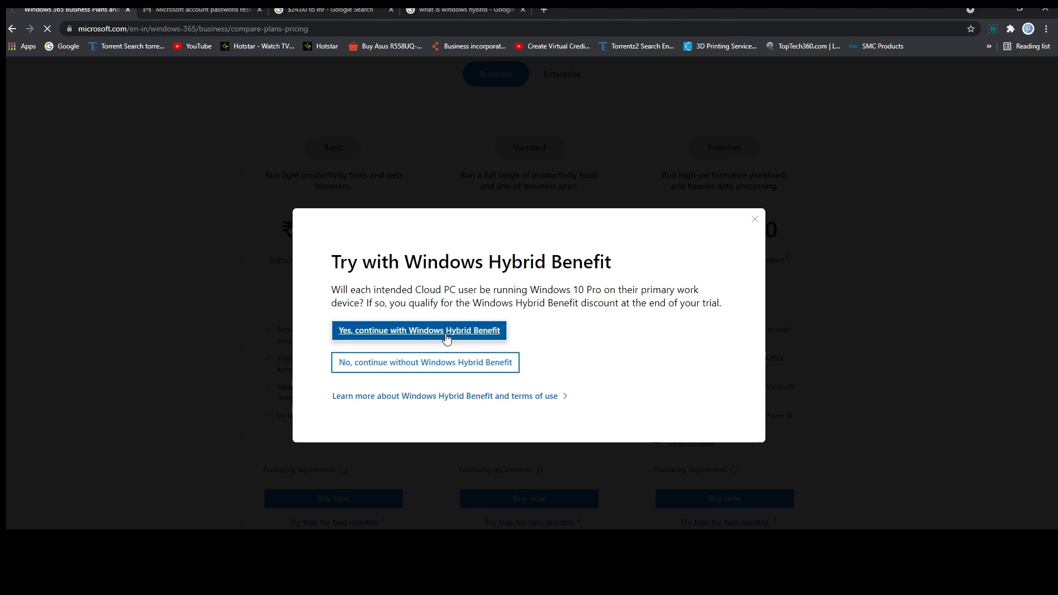
click(418, 330)
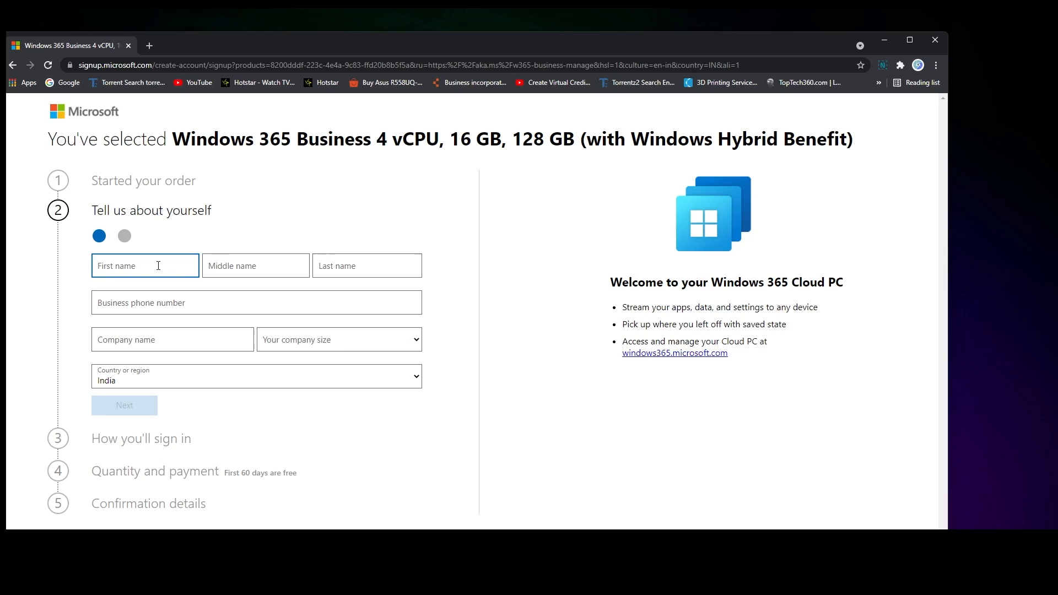
Step: Enter the card details and submit the payment method to reach the order summary
text(Pr)
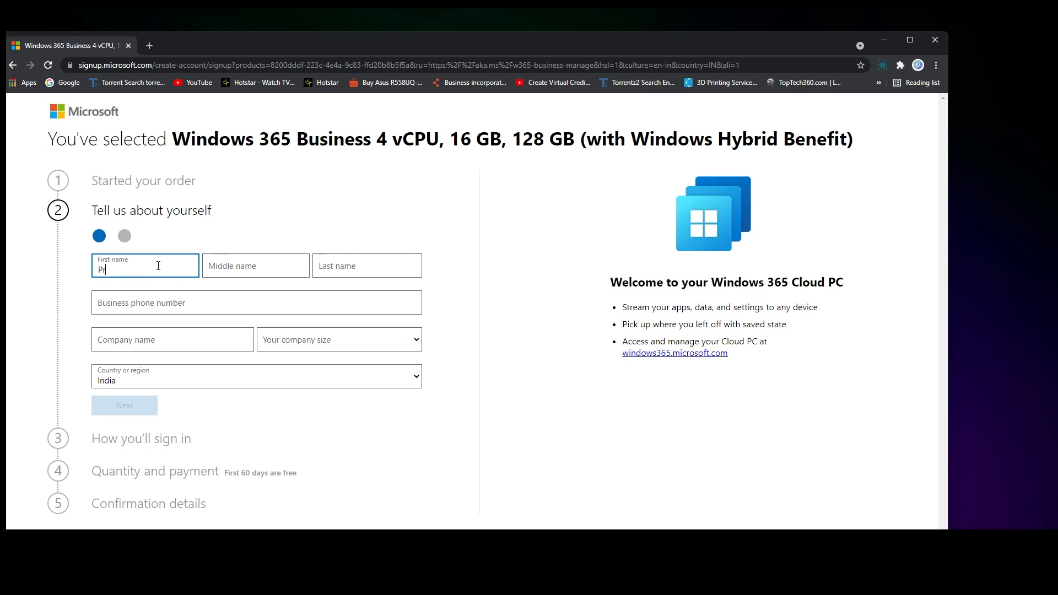
click(124, 405)
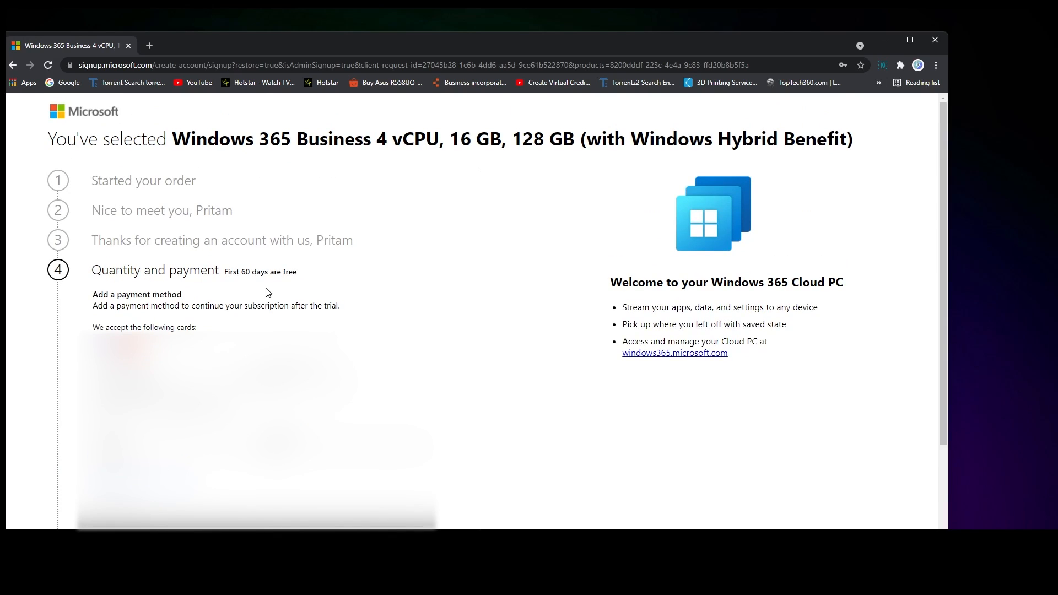
double_click(253, 271)
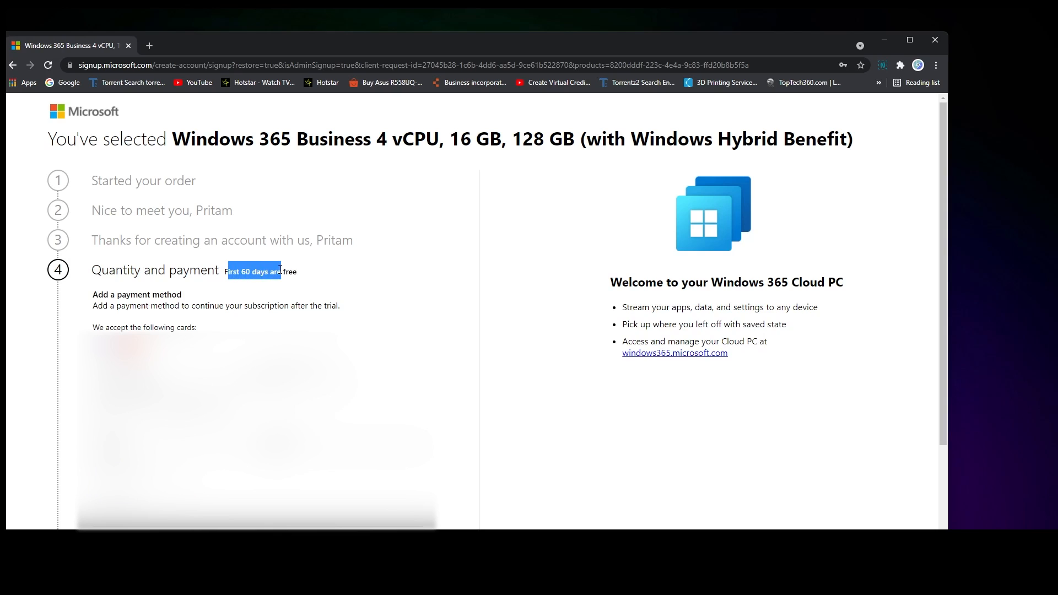
click(111, 316)
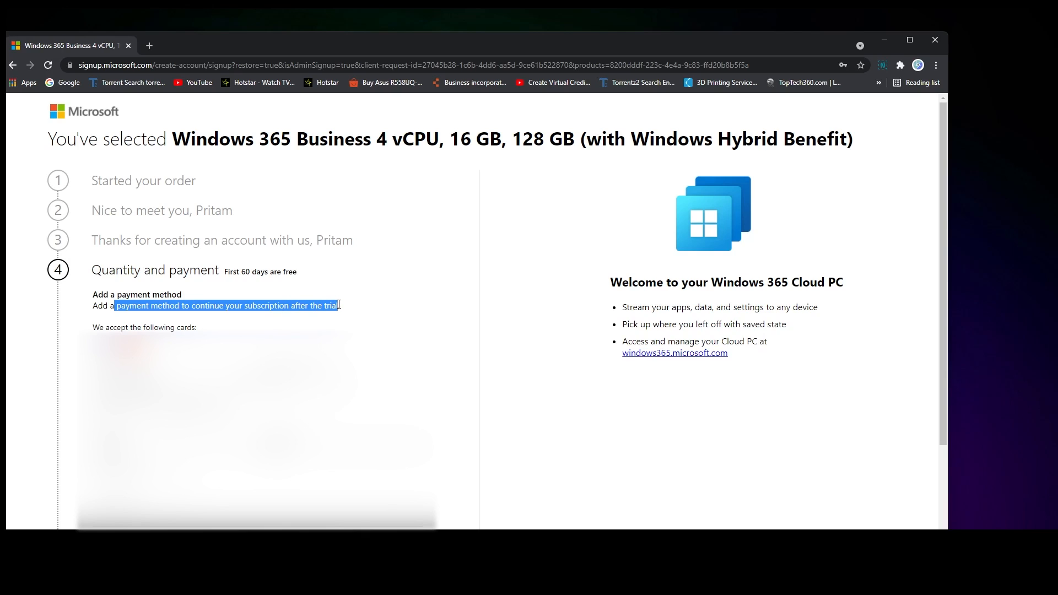
click(277, 301)
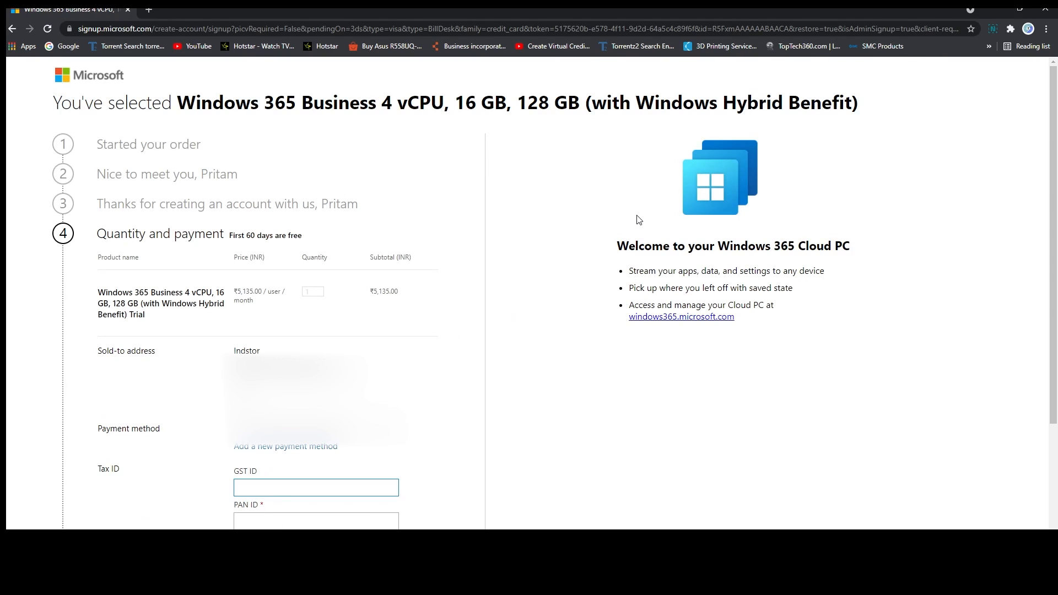
mouse_move(377, 243)
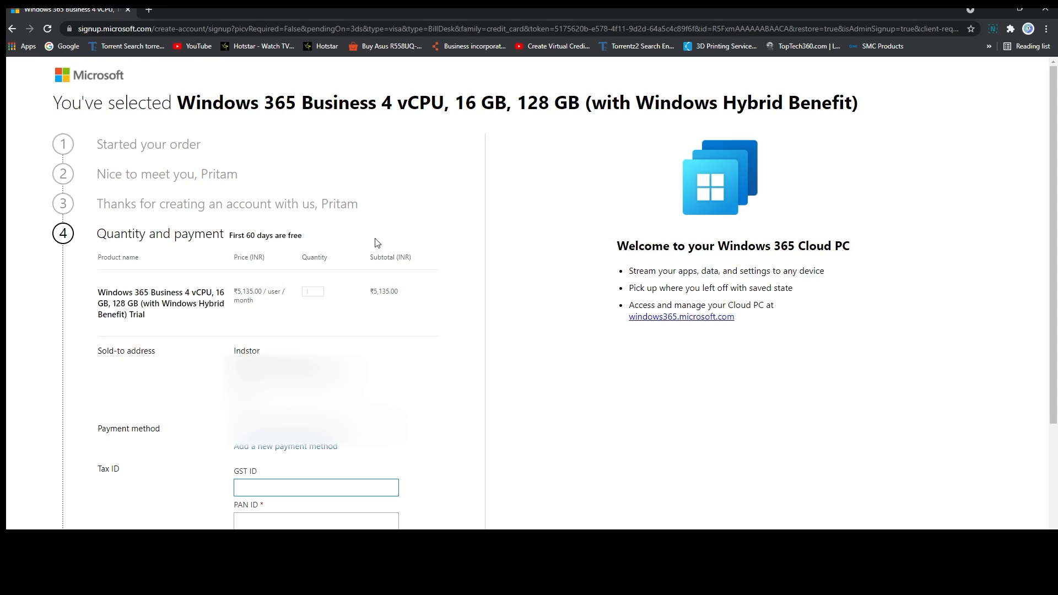
Step: Save the tax registration number and start the free trial
scroll(down, 3)
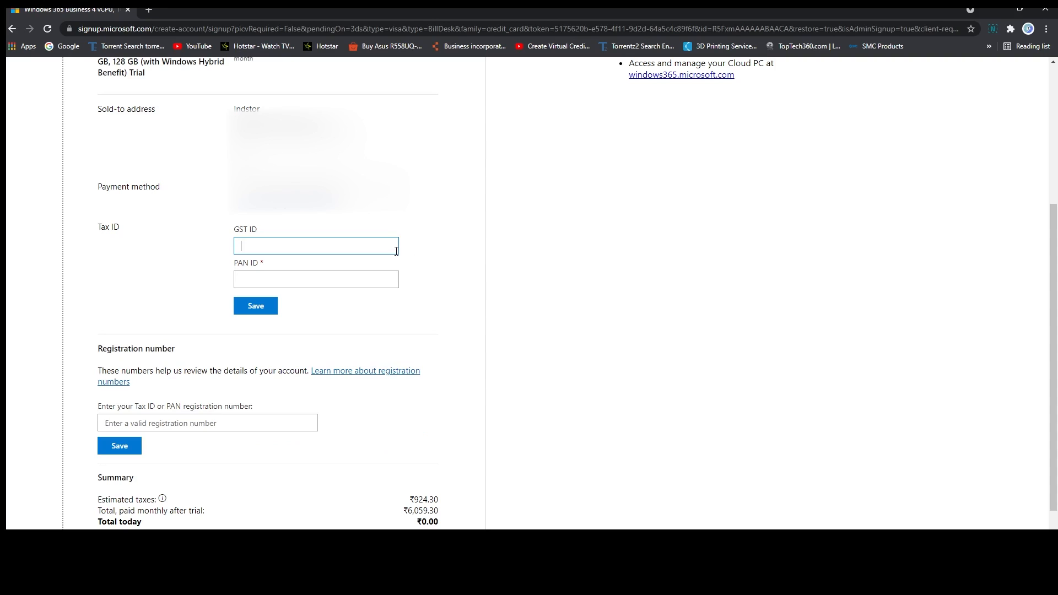
click(120, 445)
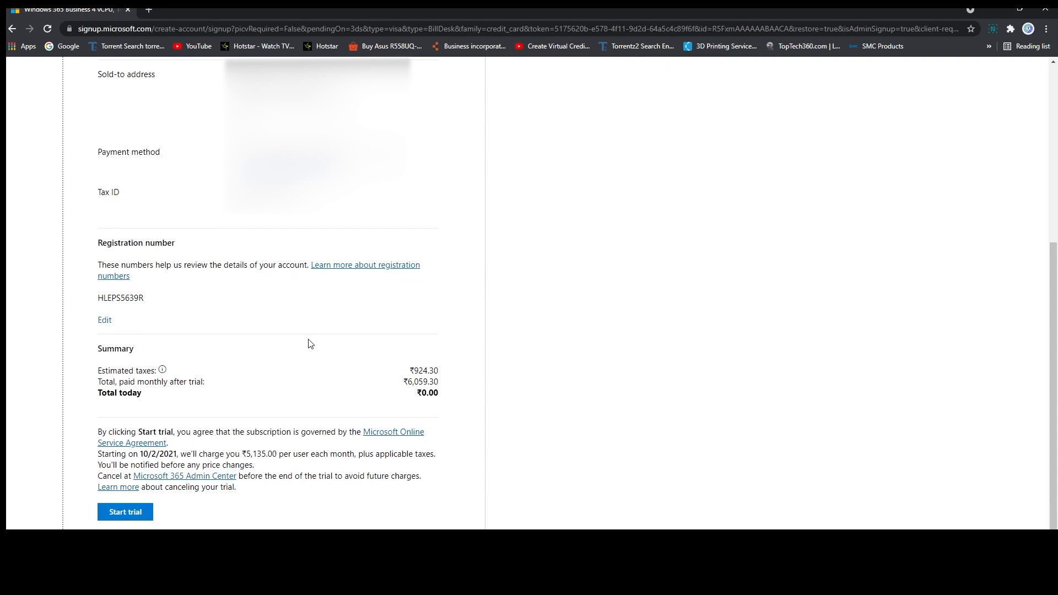
mouse_move(147, 504)
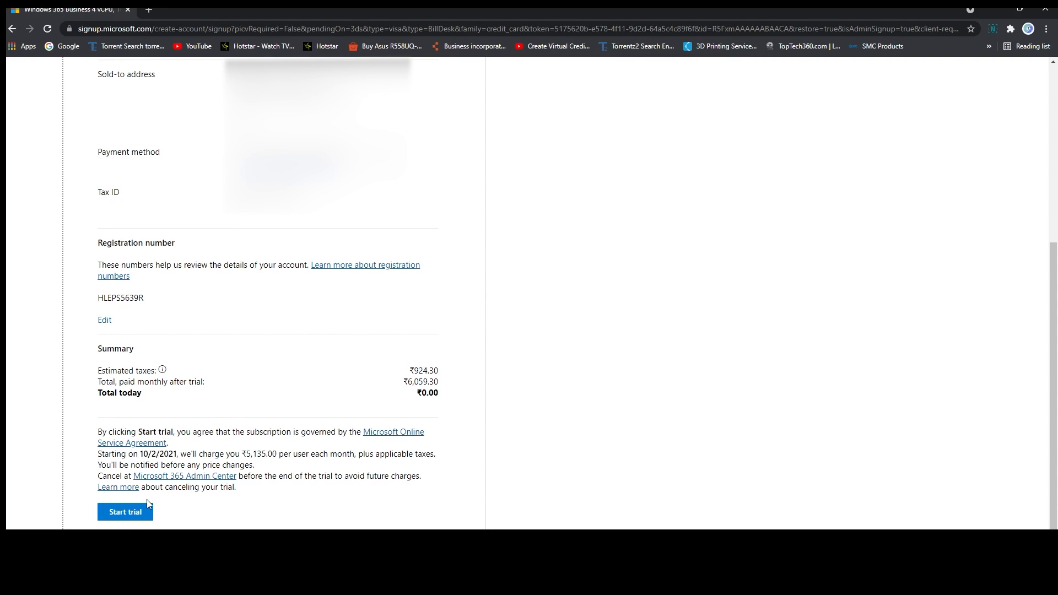
click(125, 511)
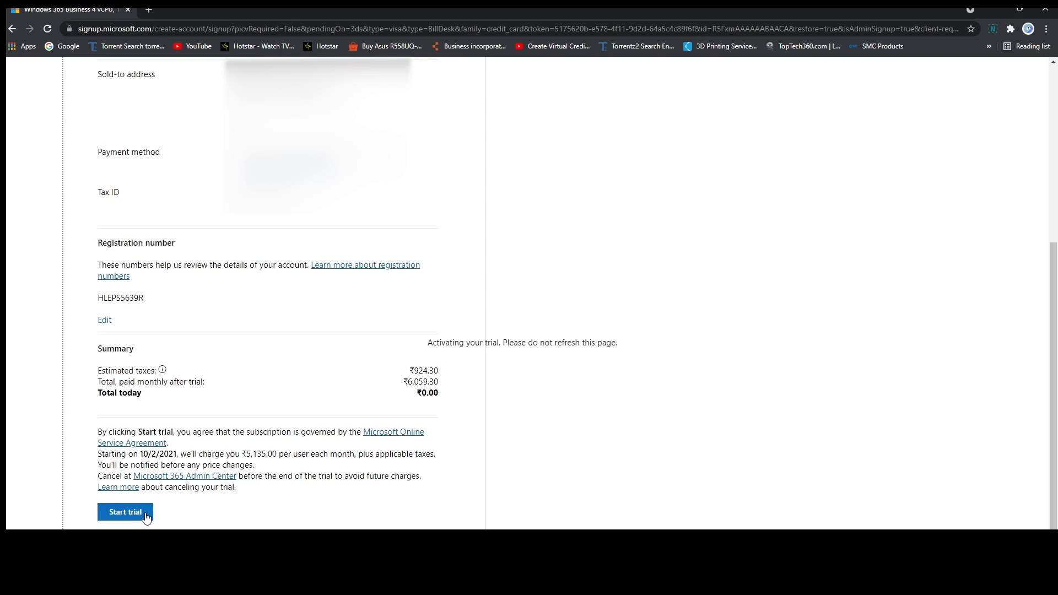
click(125, 511)
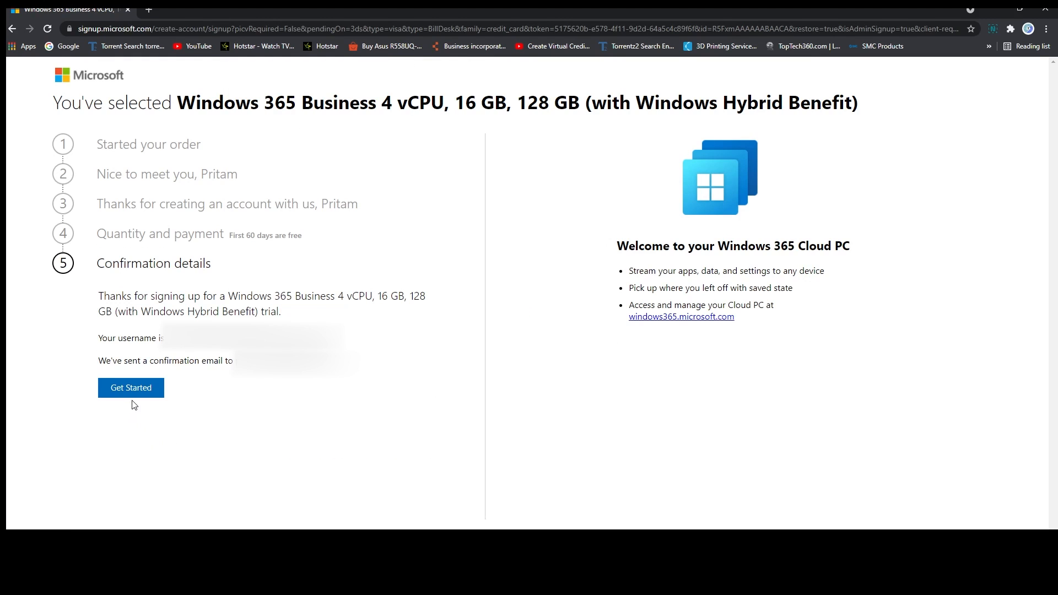
Step: Go through the welcome tour slides to the Windows 365 home page
click(130, 387)
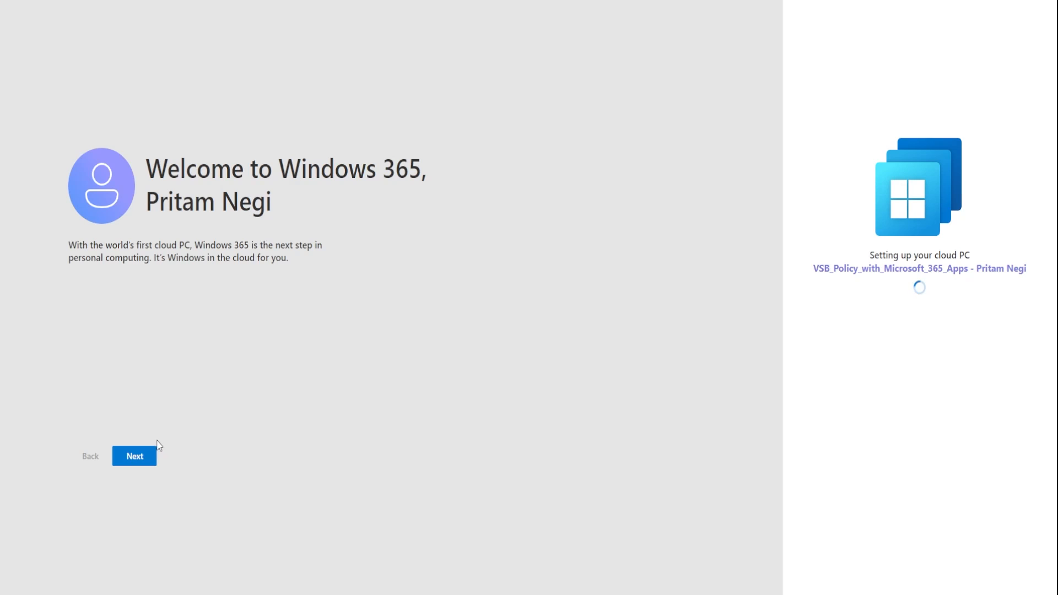
click(134, 456)
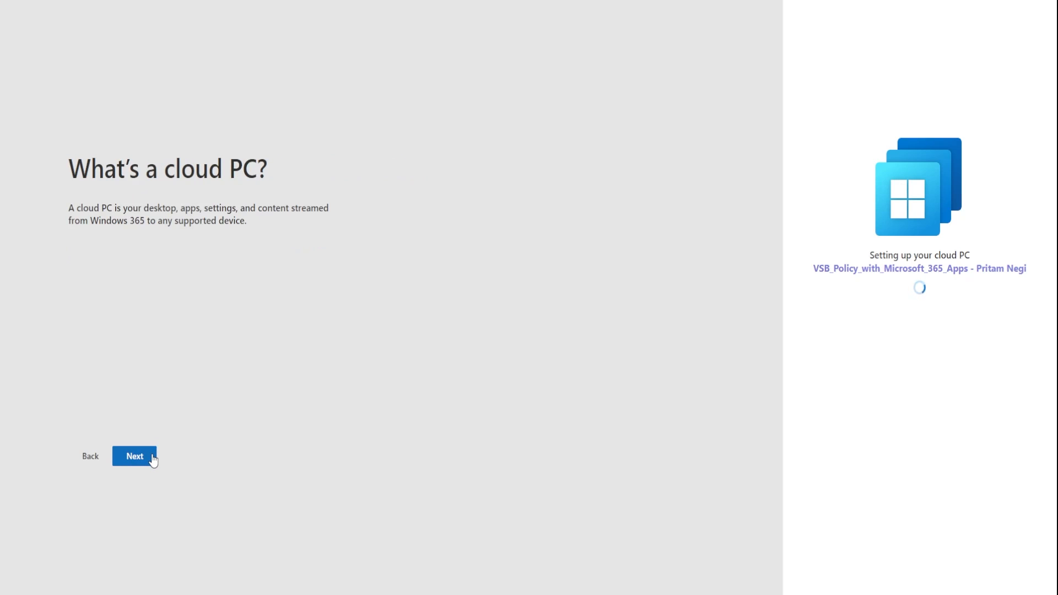
click(134, 456)
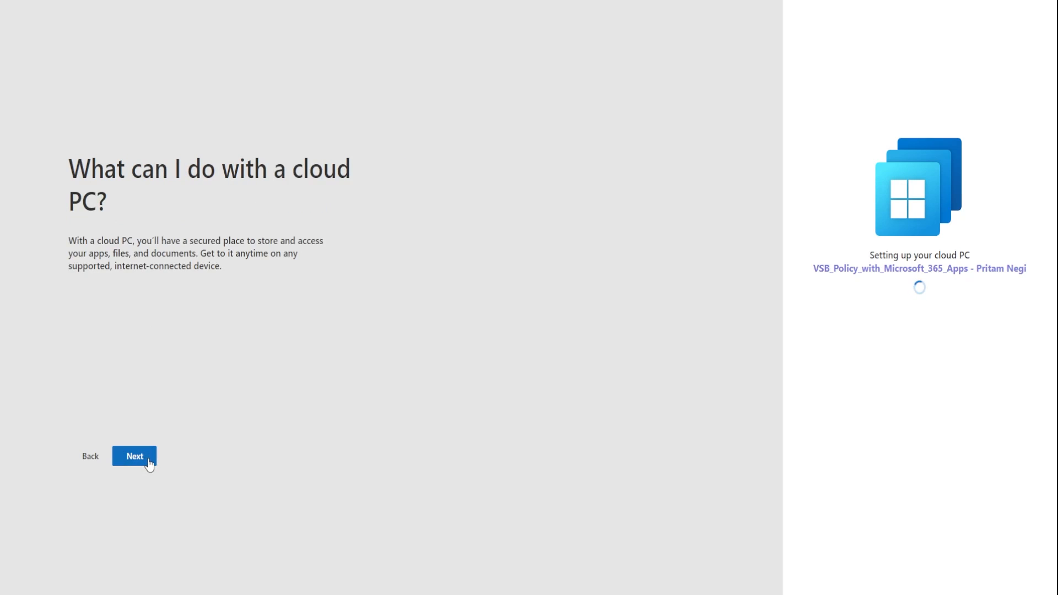
click(133, 456)
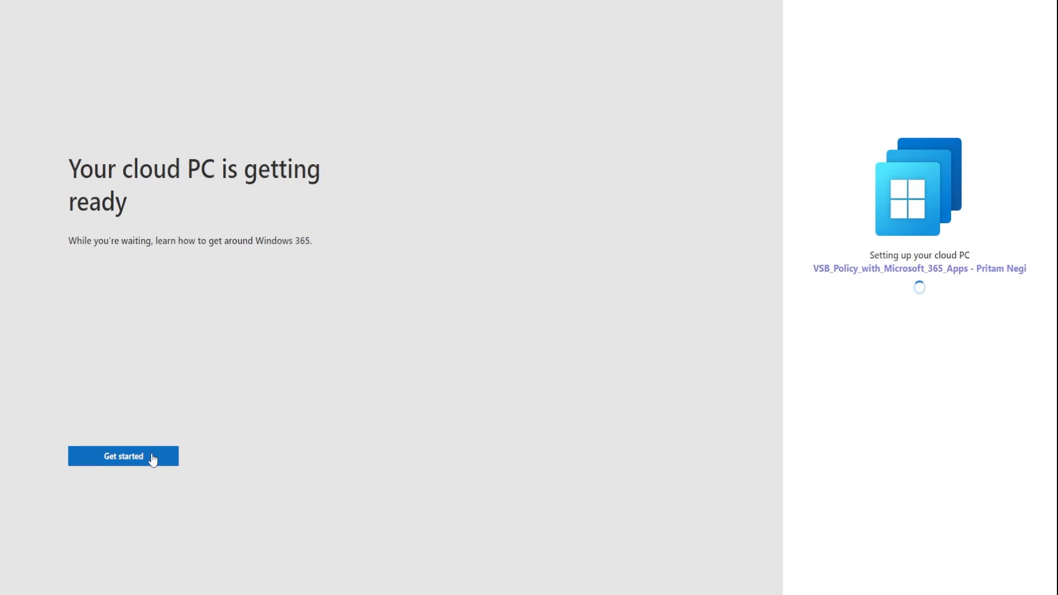
click(123, 456)
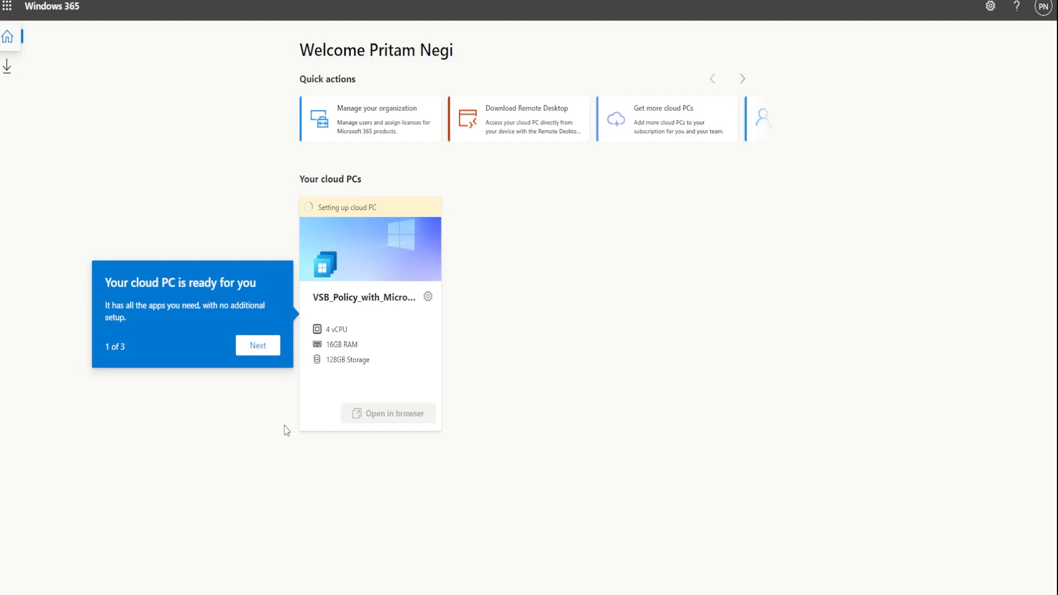
mouse_move(311, 225)
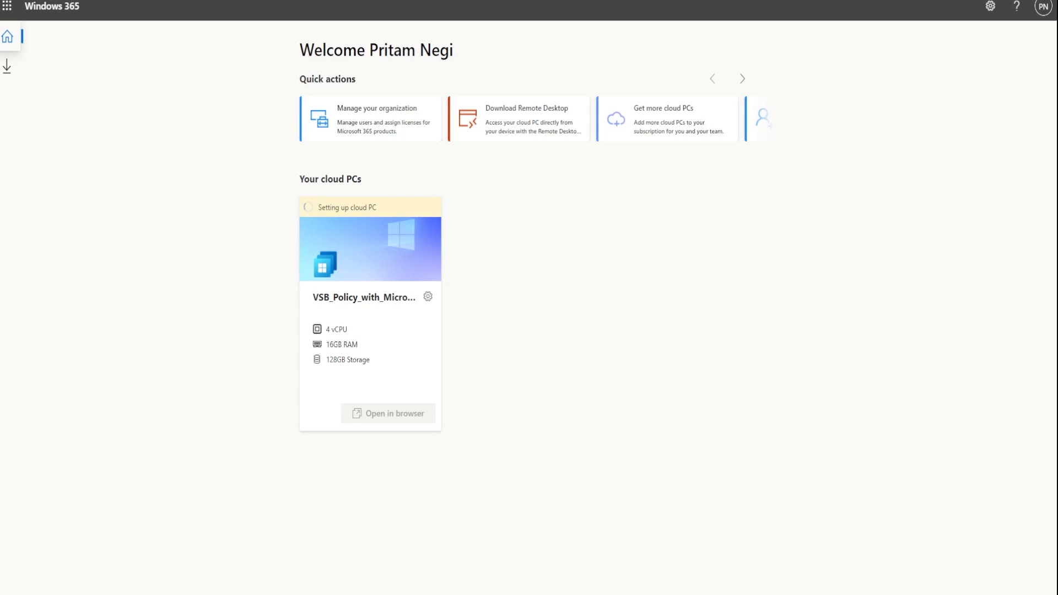
Step: Go full screen, then launch the cloud PC in the browser with Microphone access turned off
key(F11)
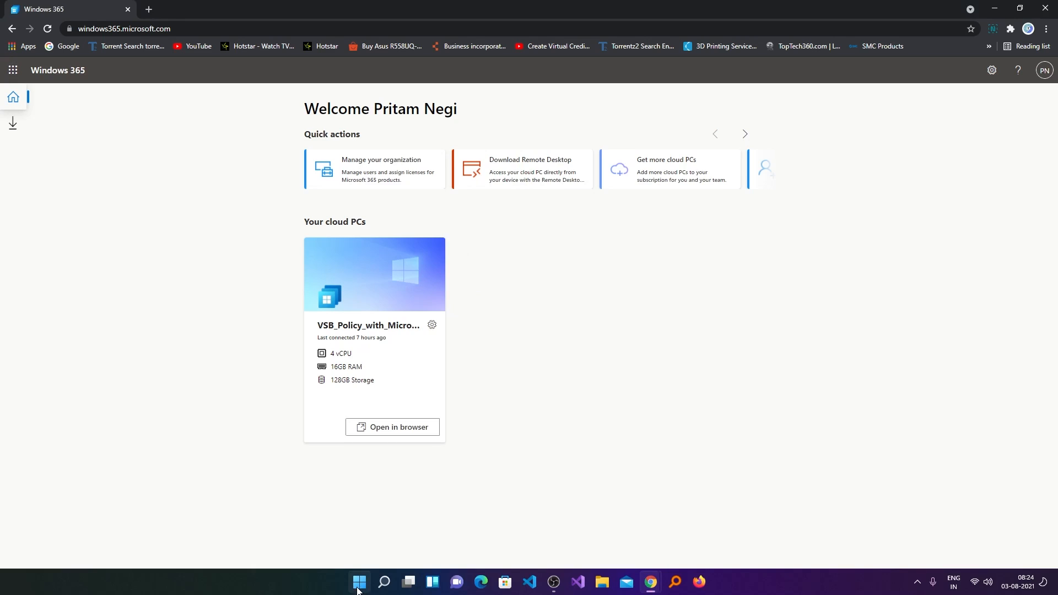
click(359, 582)
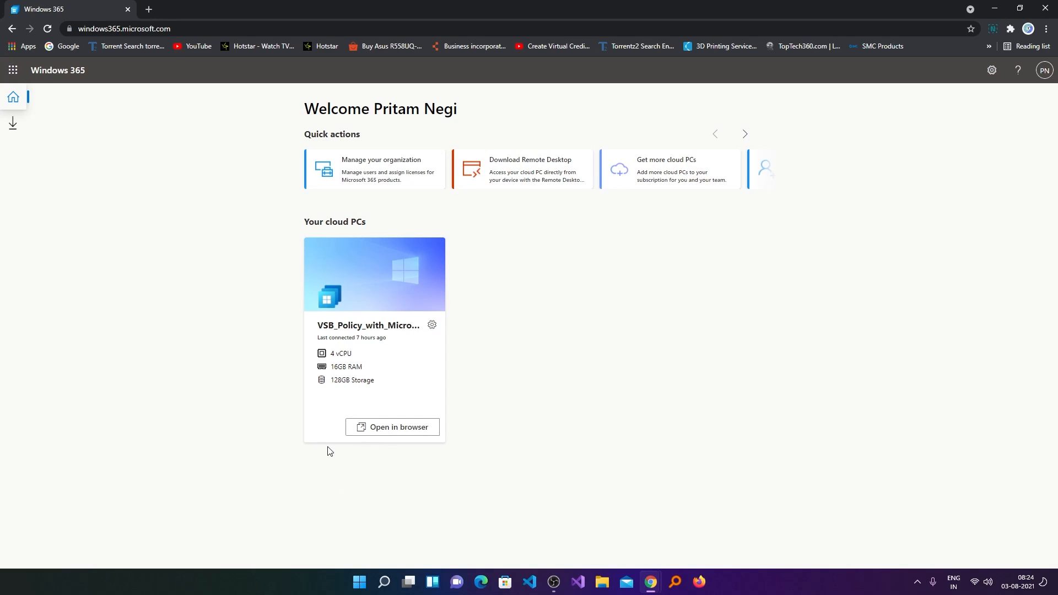
mouse_move(409, 450)
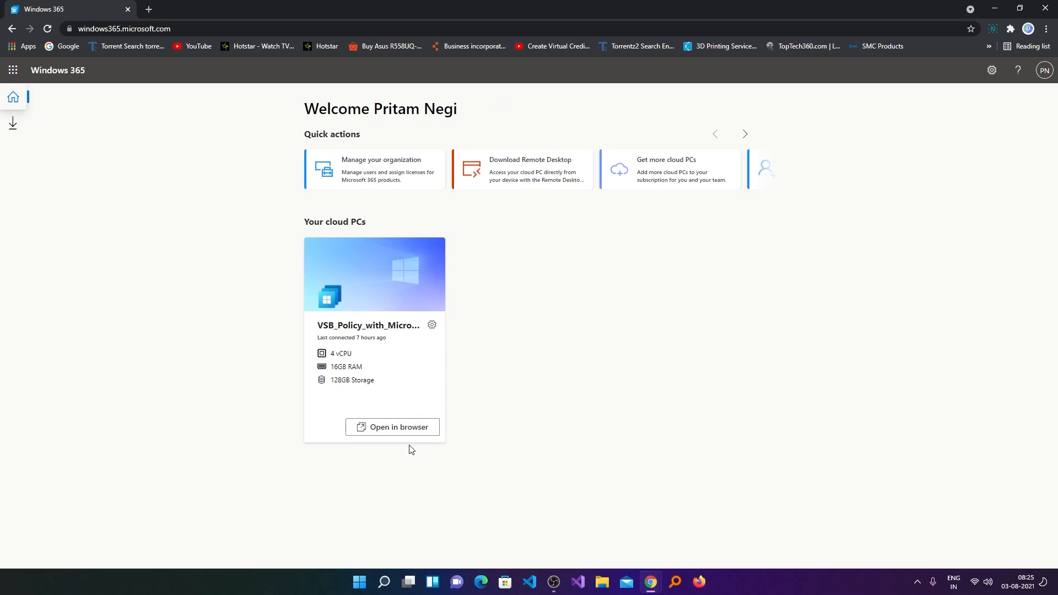
click(392, 426)
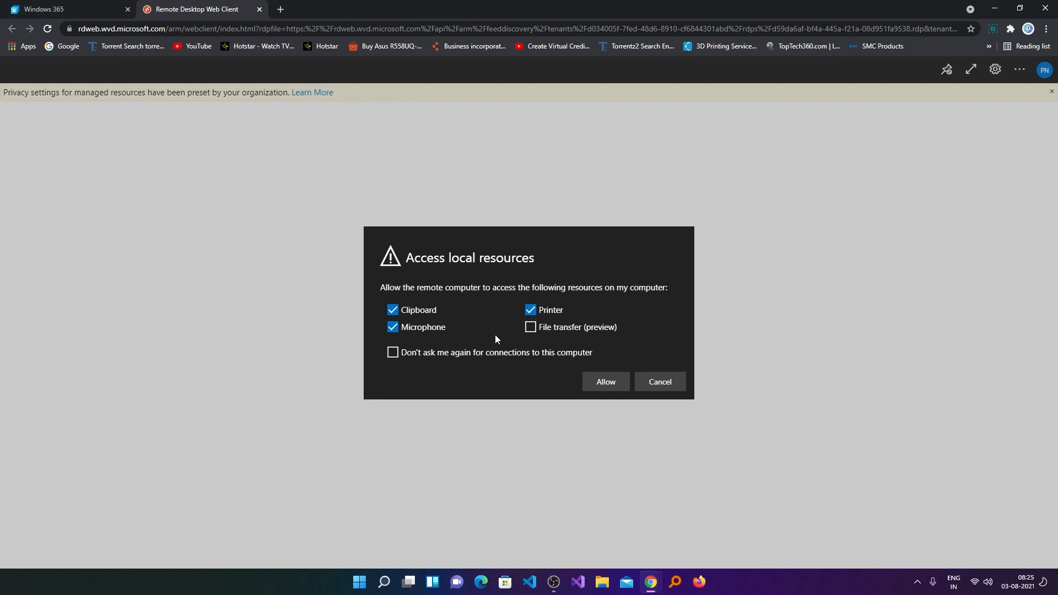
click(393, 328)
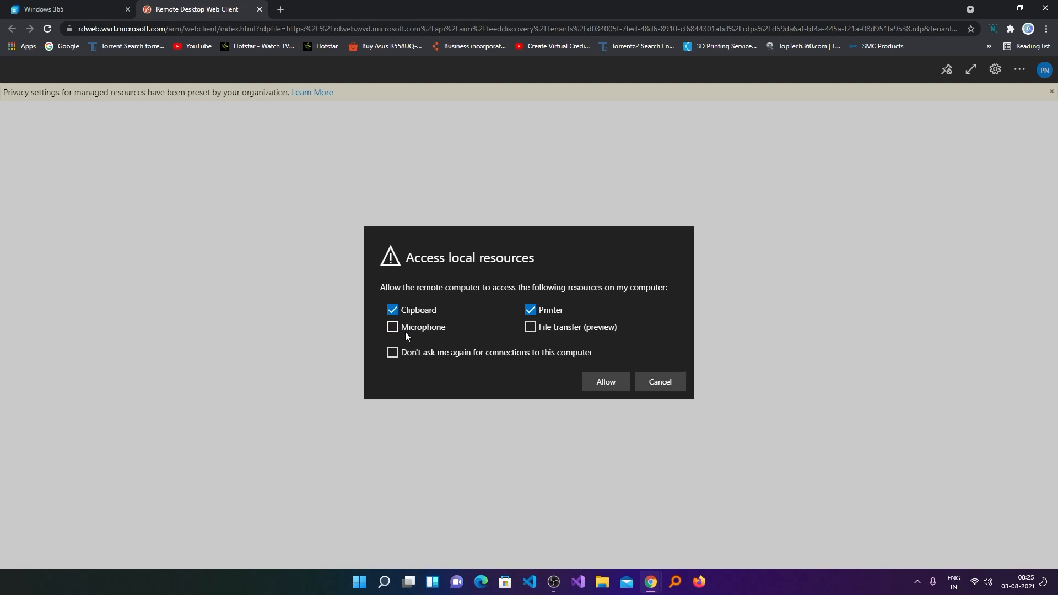
click(604, 382)
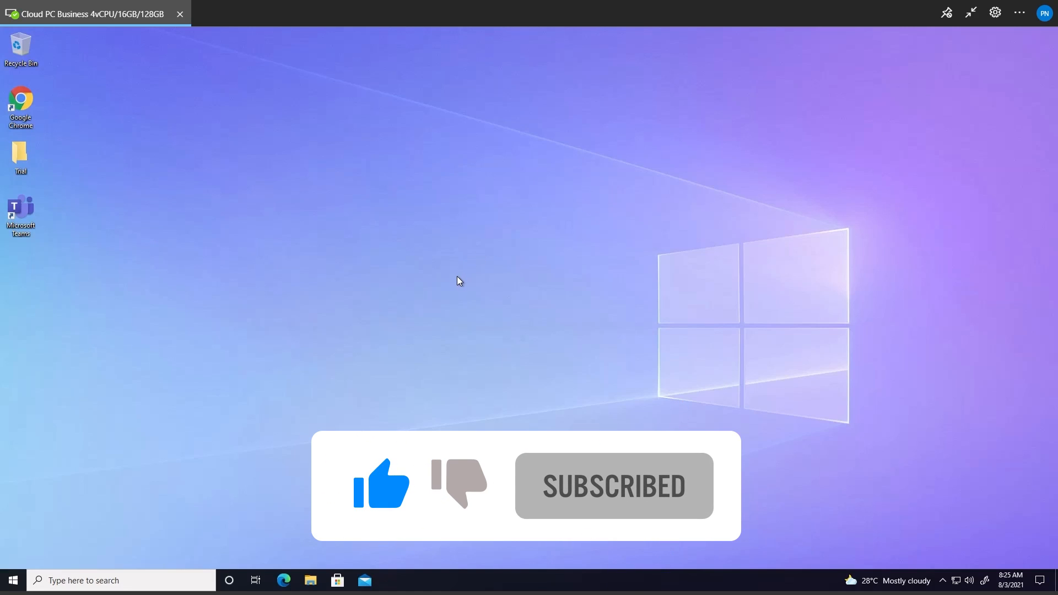
click(391, 580)
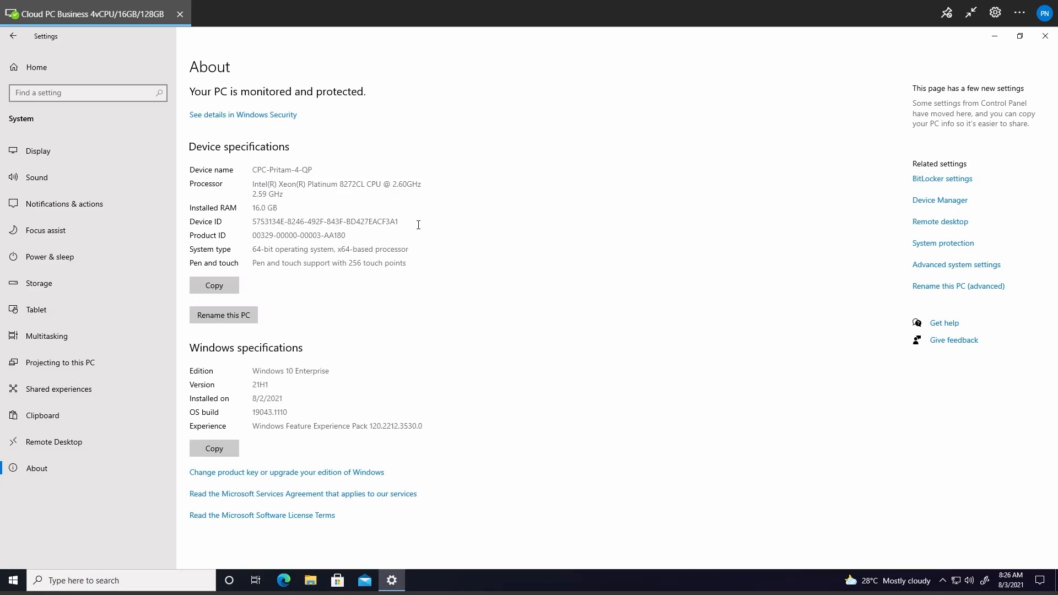
mouse_move(840, 56)
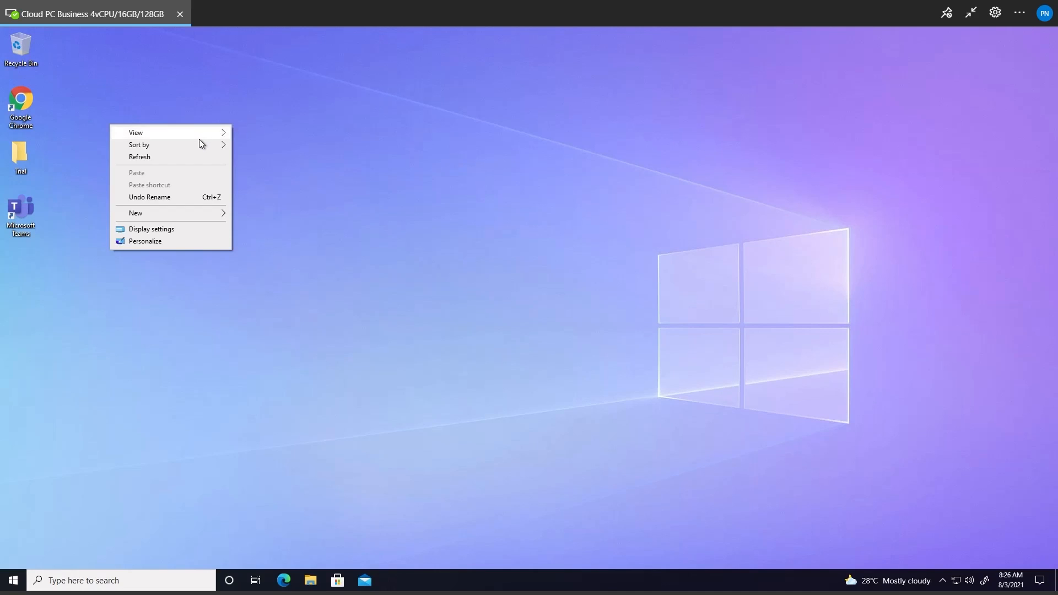
click(409, 157)
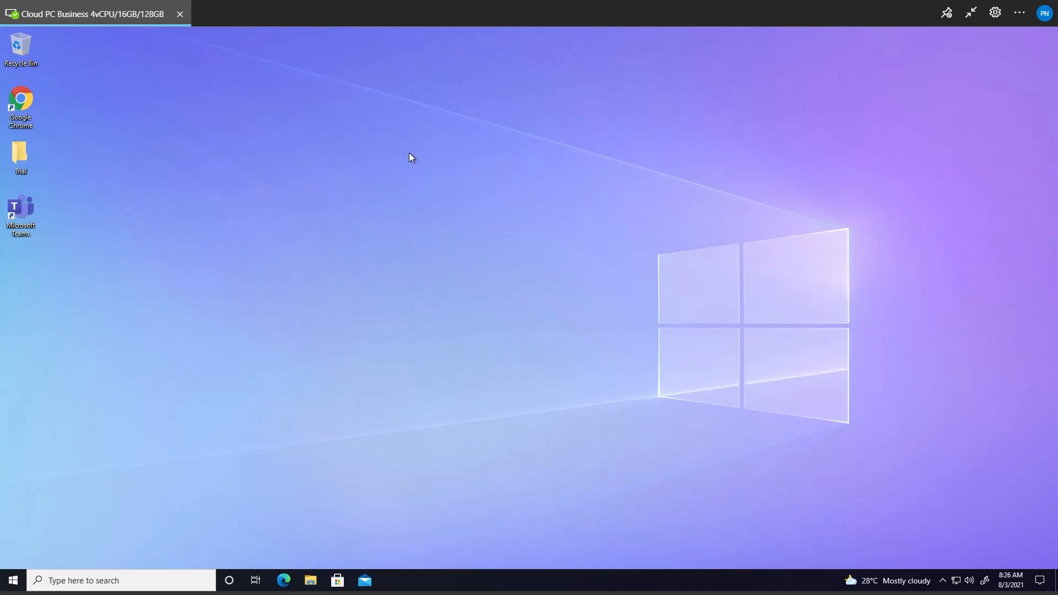